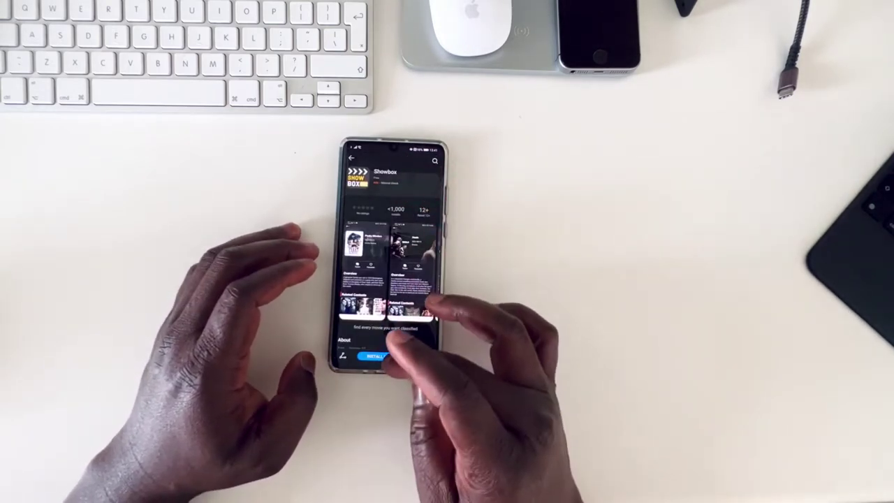
Install the Showbox app from its store listing page.
left_click(377, 356)
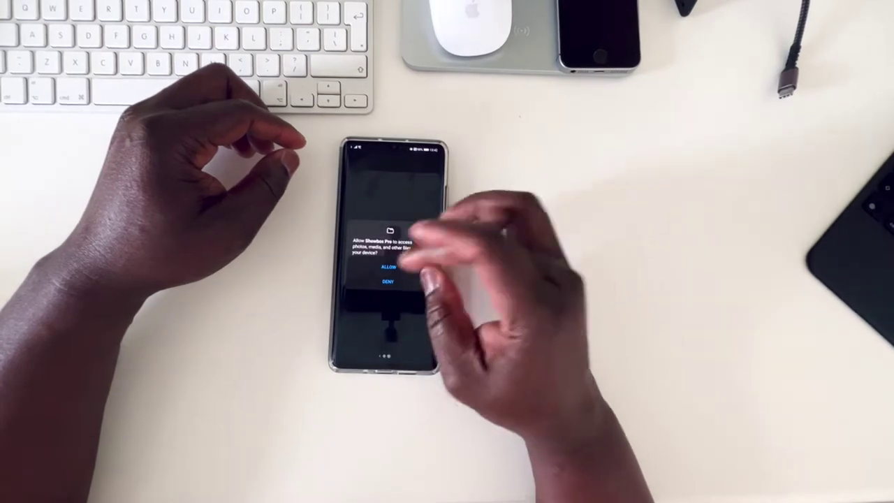
Allow Showbox Pro to access photos, media and files on the device.
left_click(385, 266)
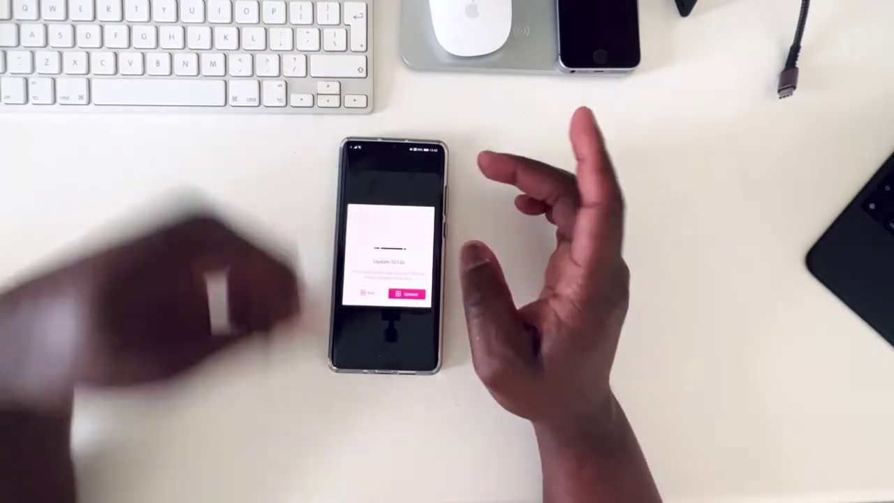